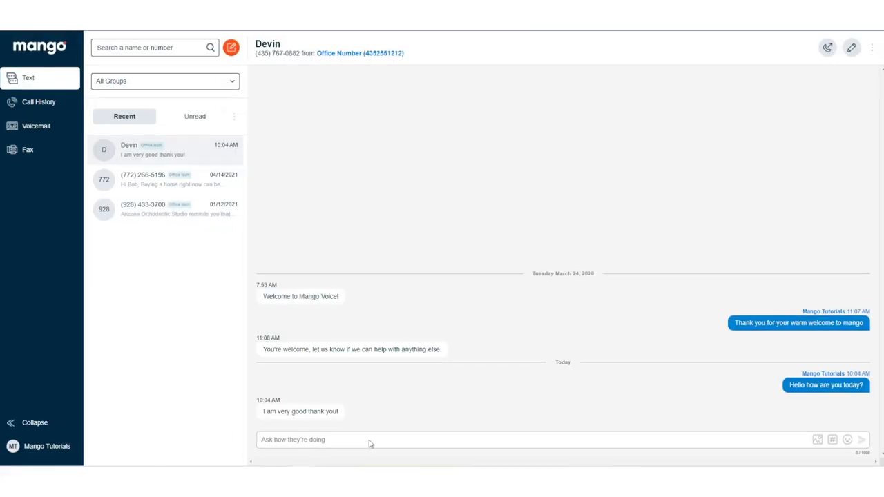
Step: Write a reply beginning "That is" in the open text conversation
type("That is")
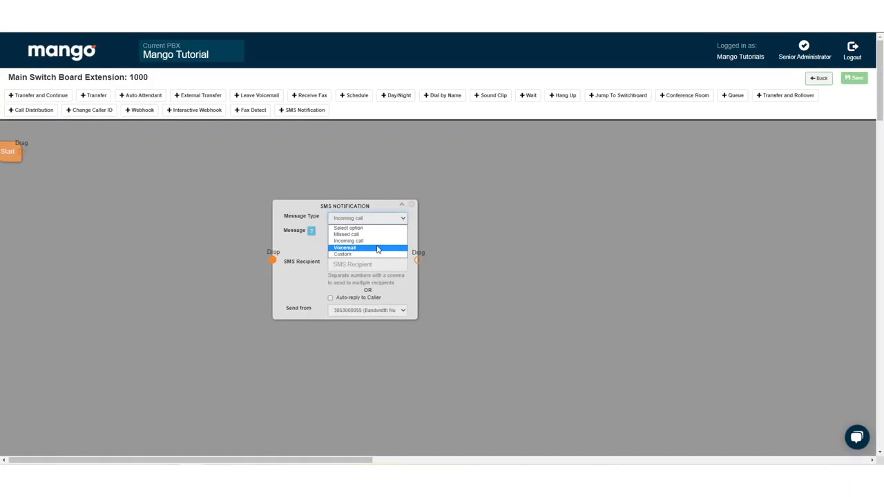
left_click(346, 249)
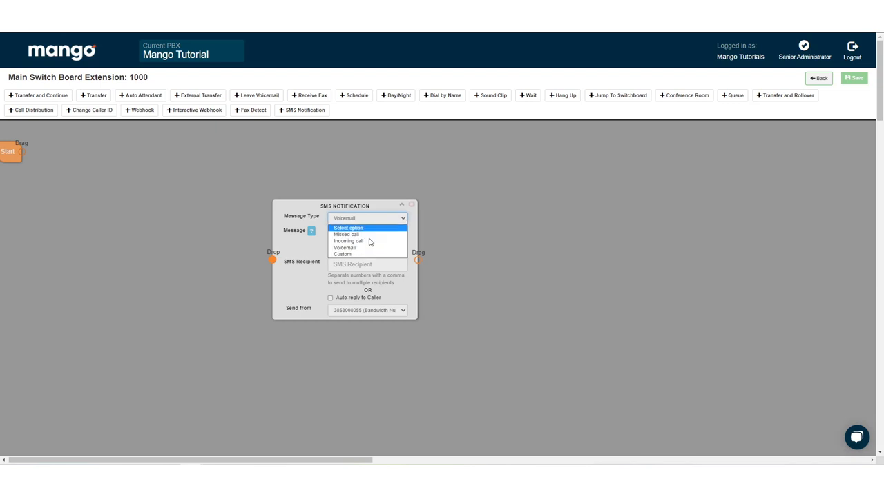
left_click(342, 254)
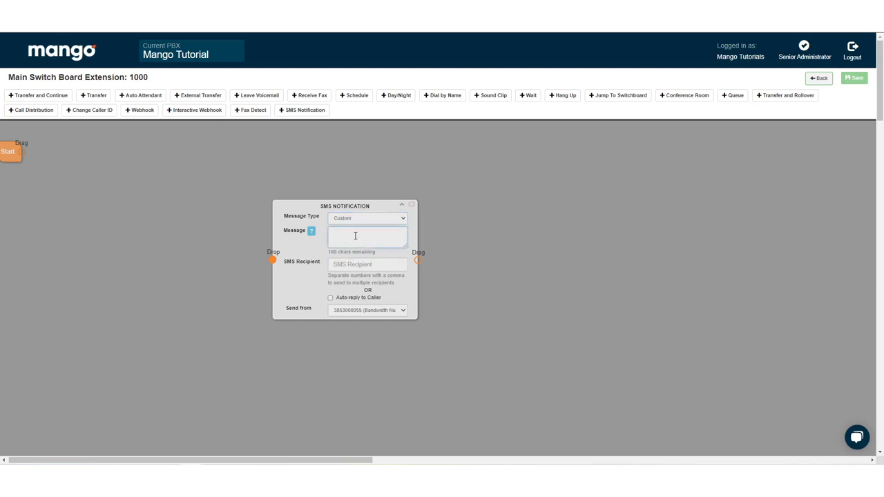
type("Put custom message here")
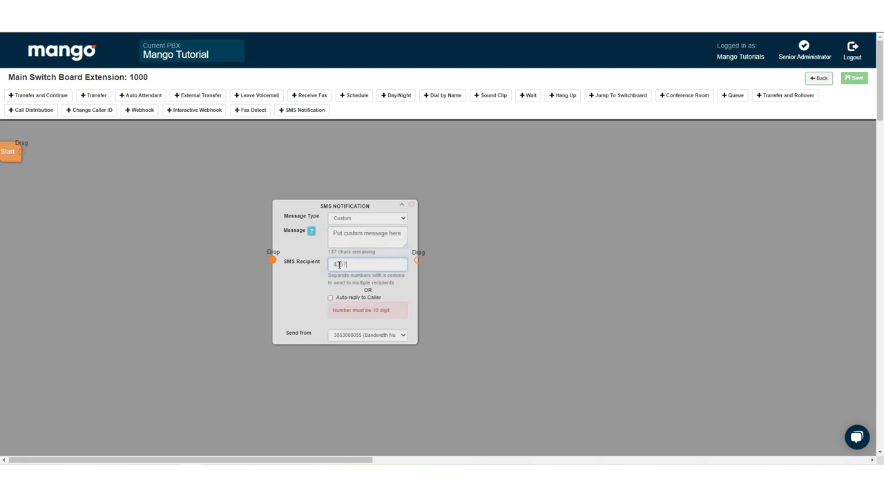
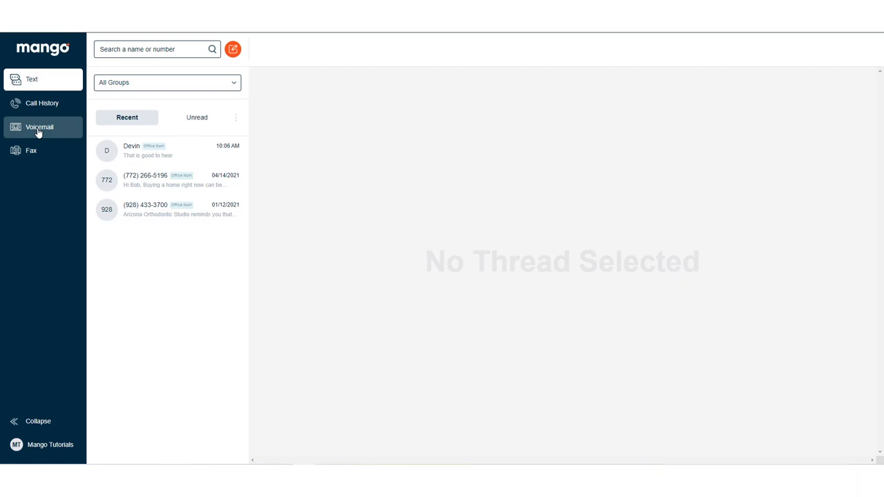
Step: View the MANGO VOICE voicemail's transcription, then move on to the Fax section
left_click(38, 127)
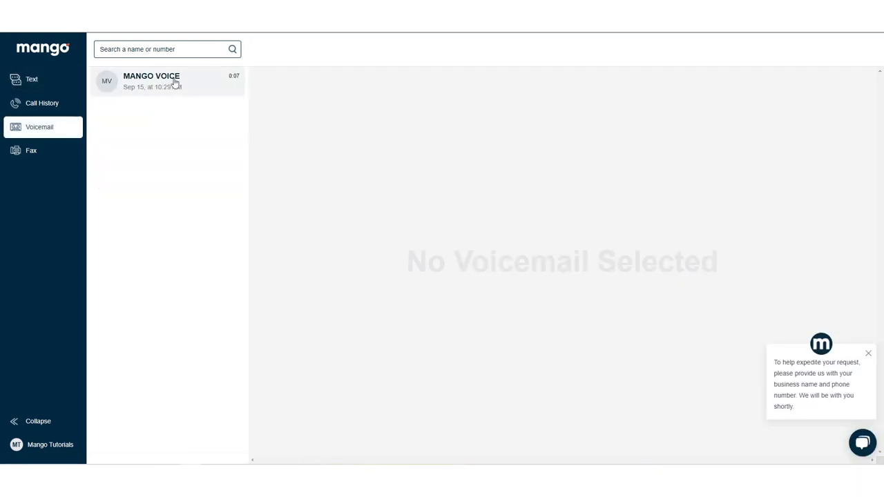
left_click(166, 80)
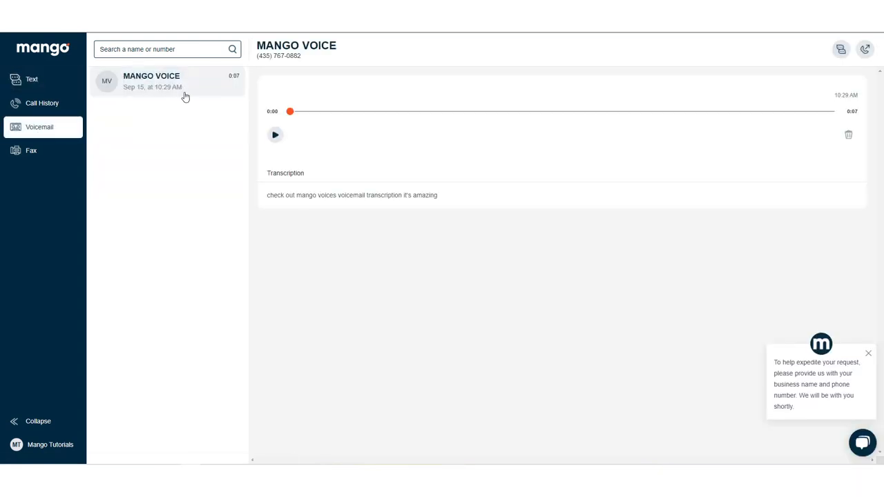
mouse_move(381, 203)
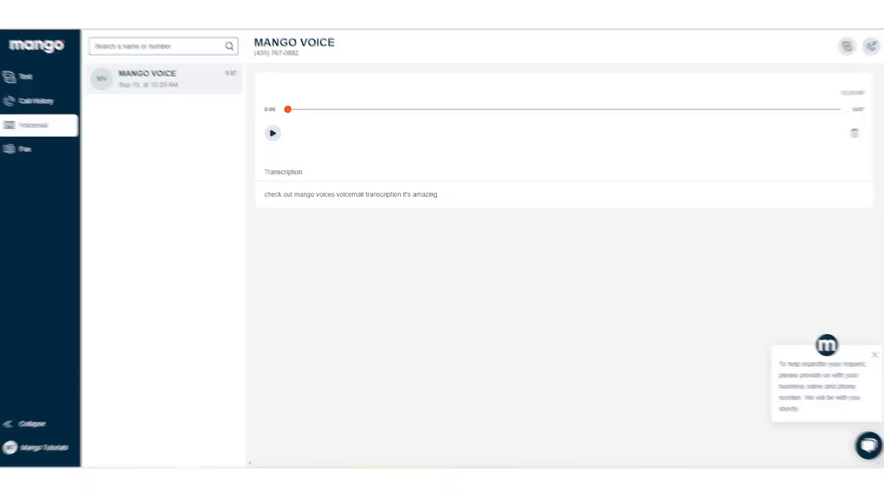
left_click(30, 149)
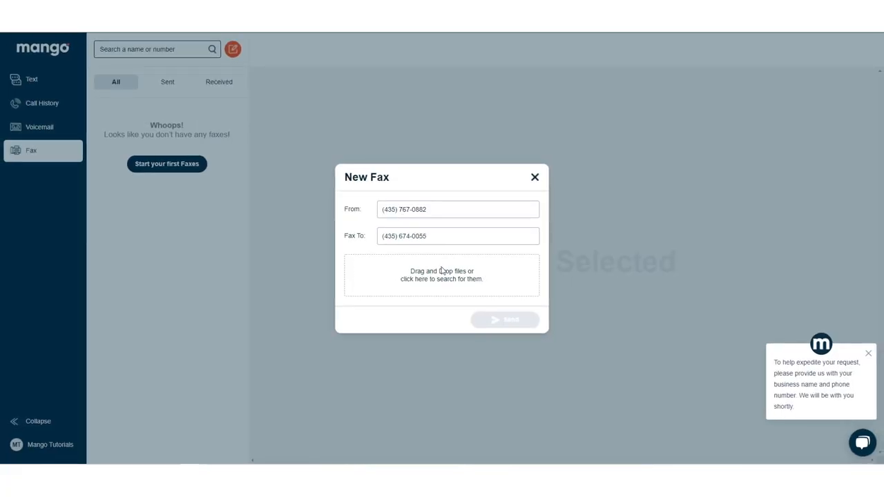
left_click(442, 275)
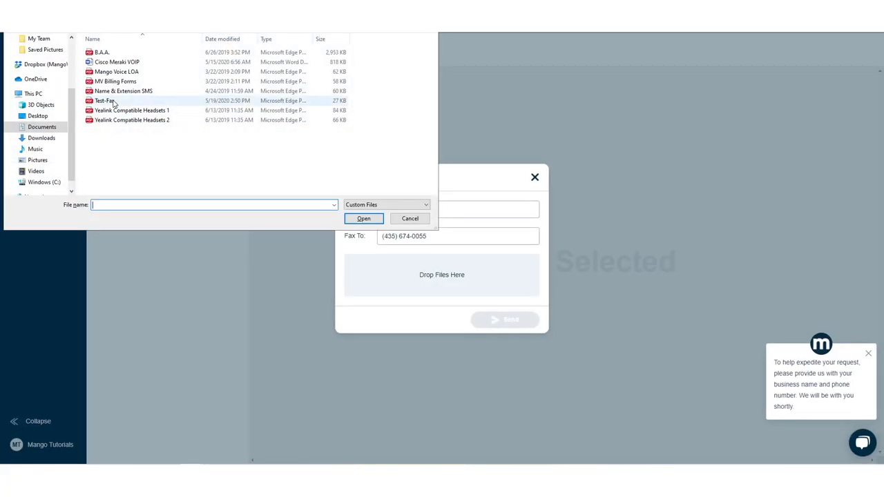
left_click(363, 218)
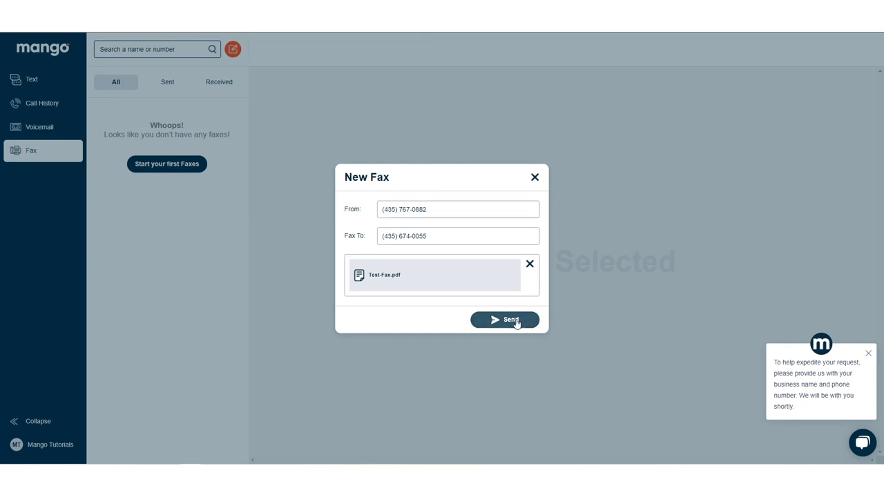